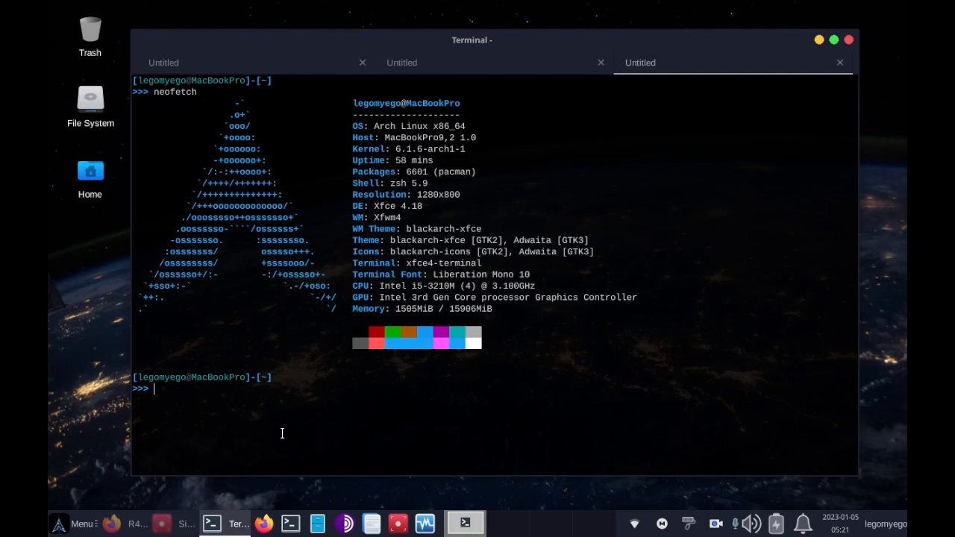
Step: Show dorkscout's help listing the completion, delete, help, install and scan commands and flags
text(c)
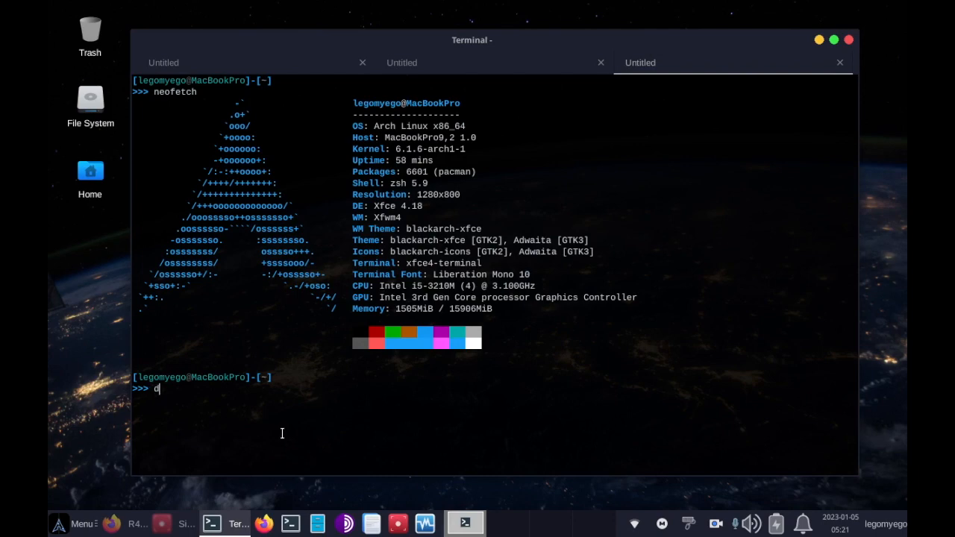
text(orkscout -h)
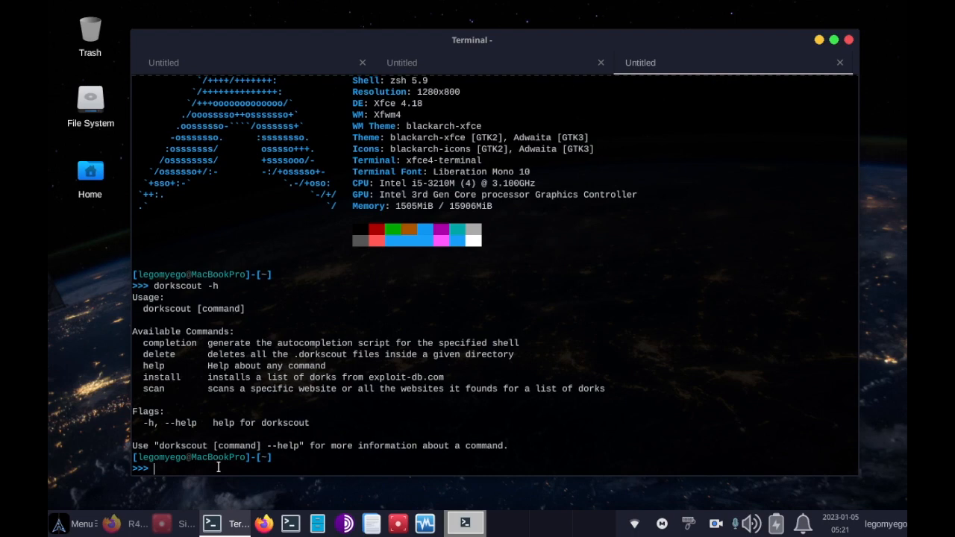
Step: Type 'dorkscout install --output-dir /home/legomyego/dorks' at the prompt
text(do)
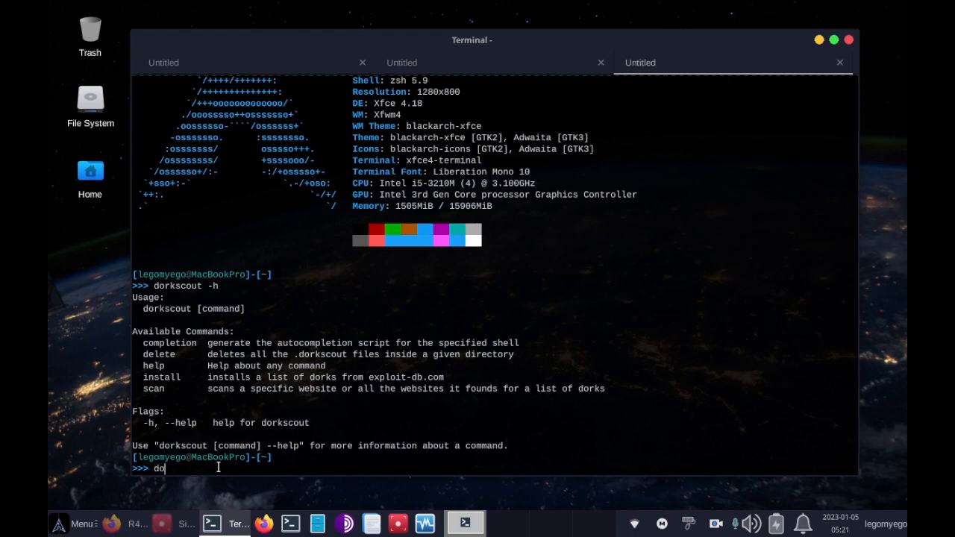
text(rkscout i)
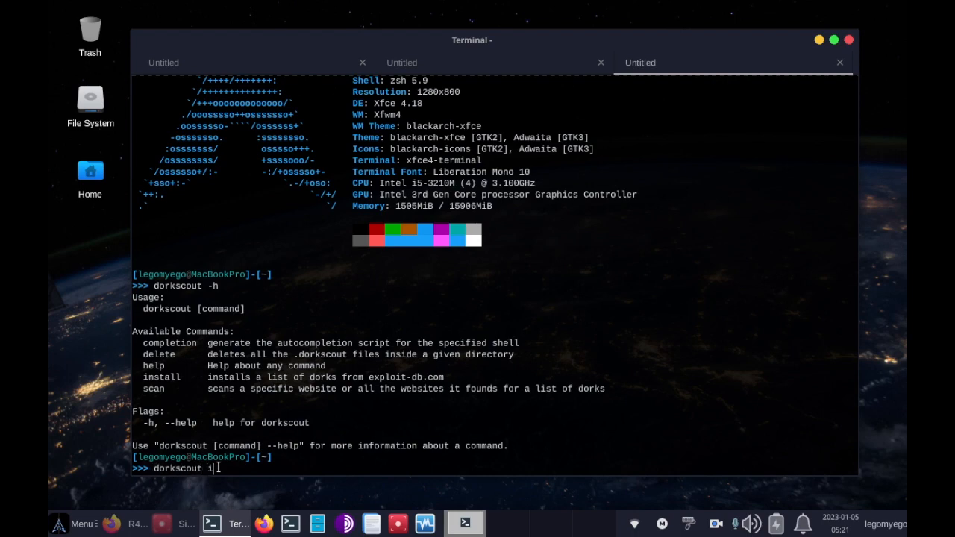
text(nstall)
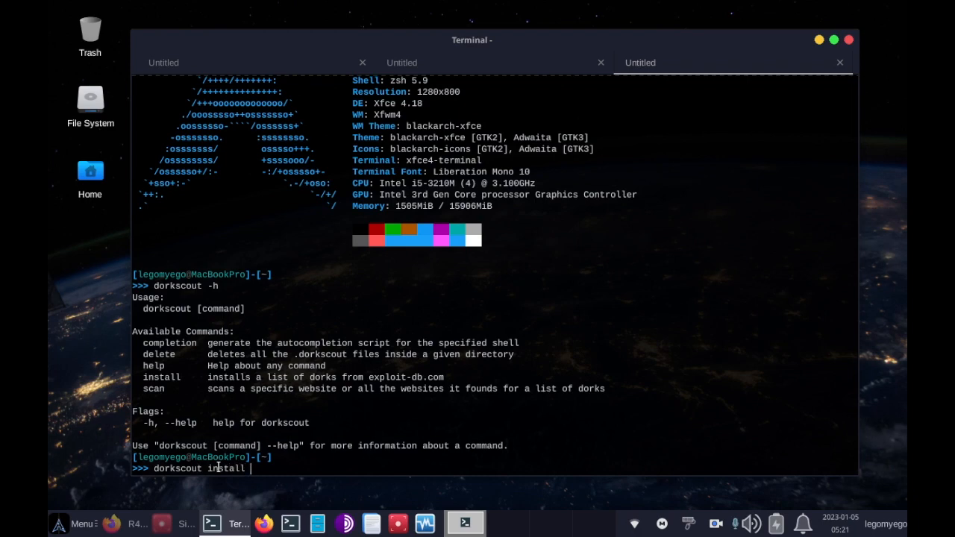
text(--output-)
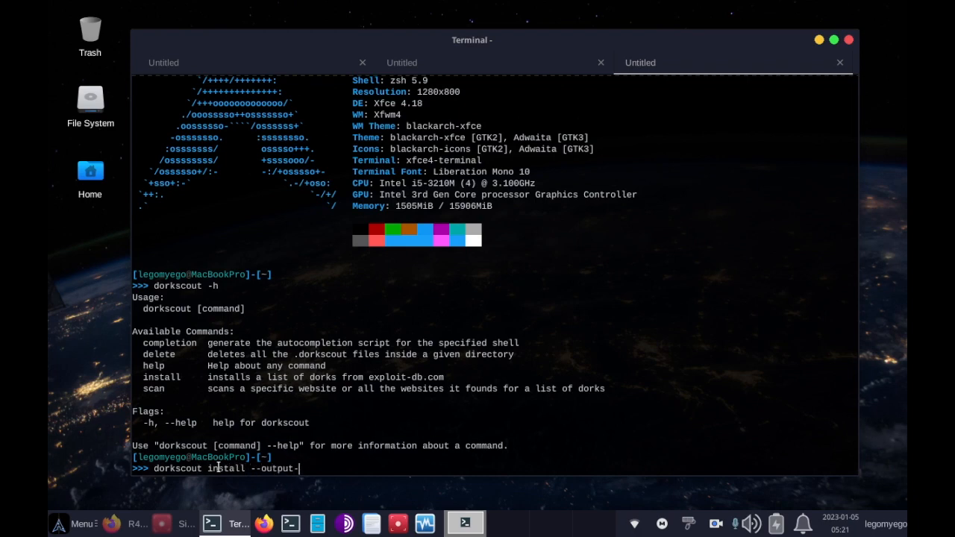
text(dir)
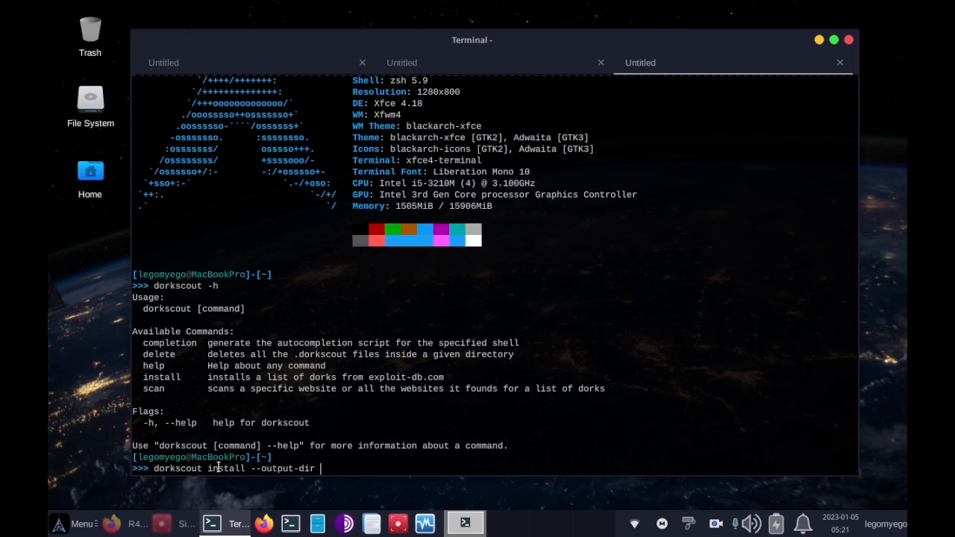
text(/home/l)
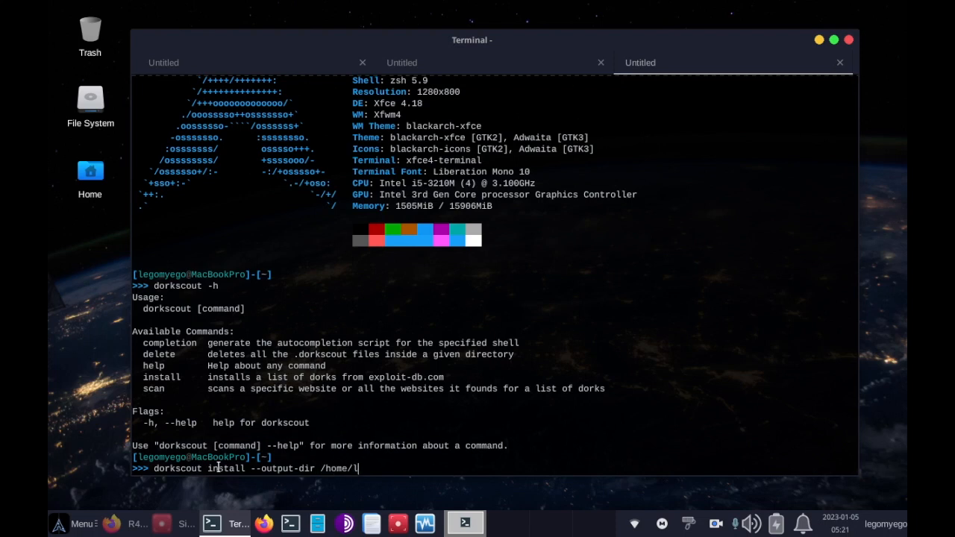
text(egomywe)
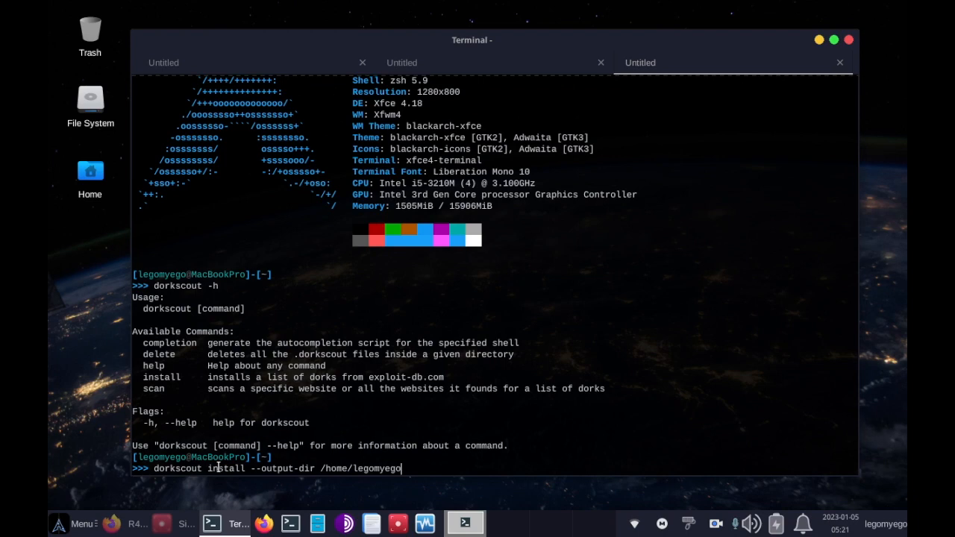
text(do)
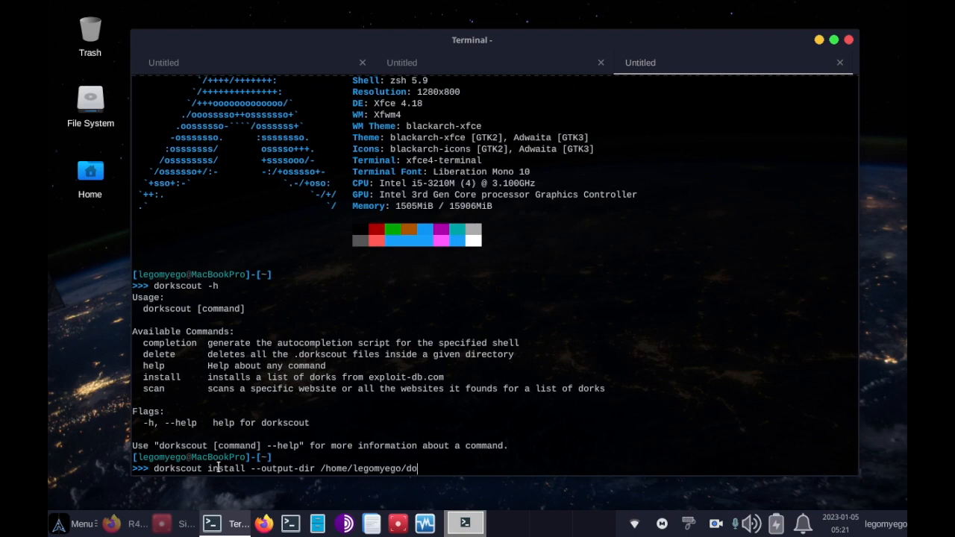
text(rks)
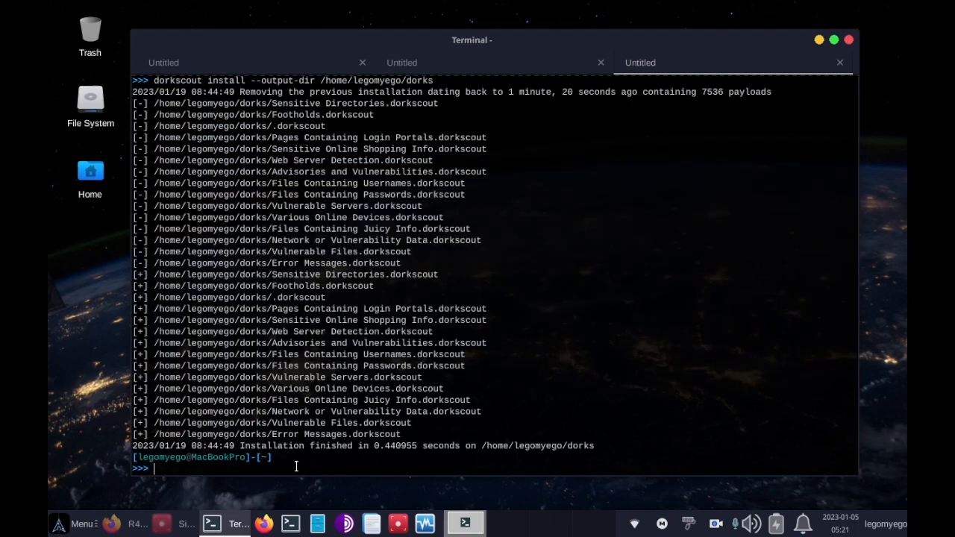
mouse_move(344, 306)
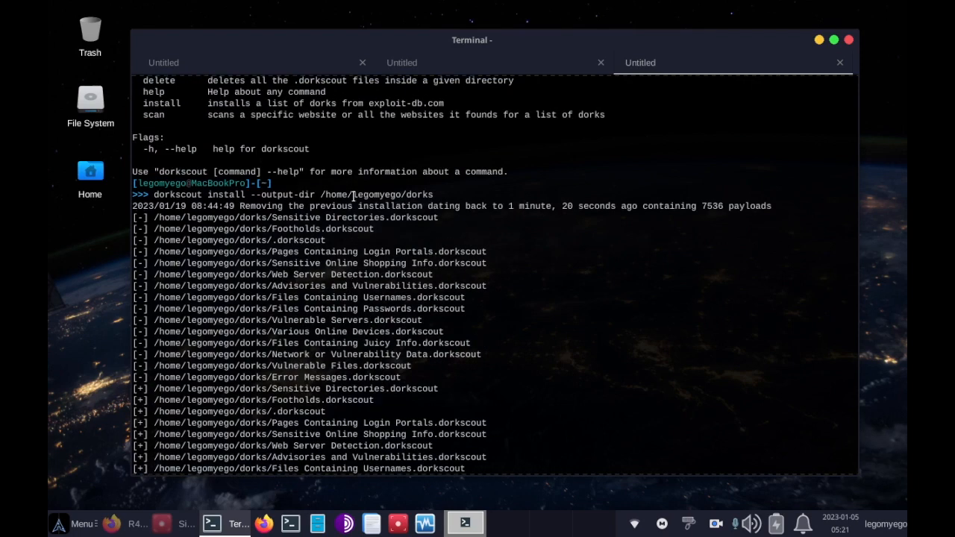
Step: Run the install and scroll through the removed and re-added .dorkscout category files
double_click(330, 194)
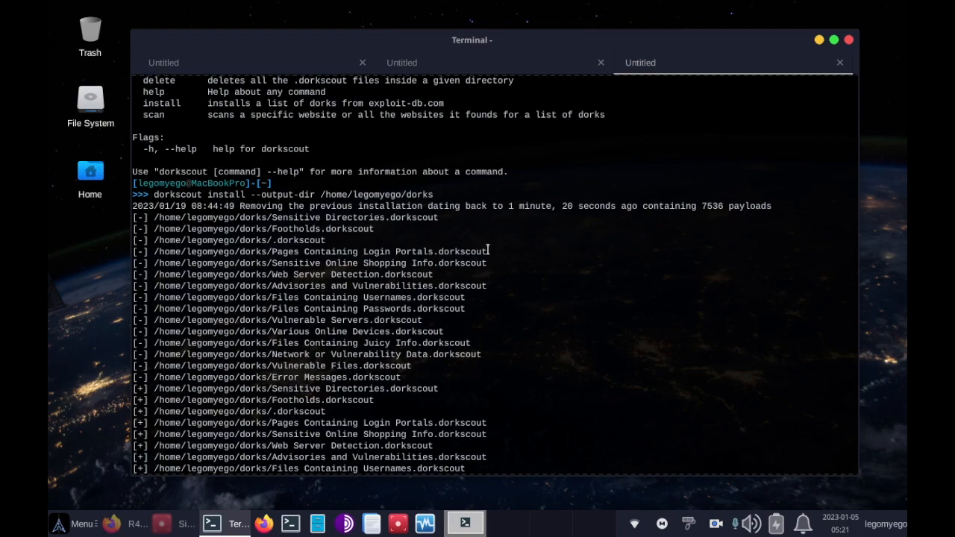
scroll(down, 3)
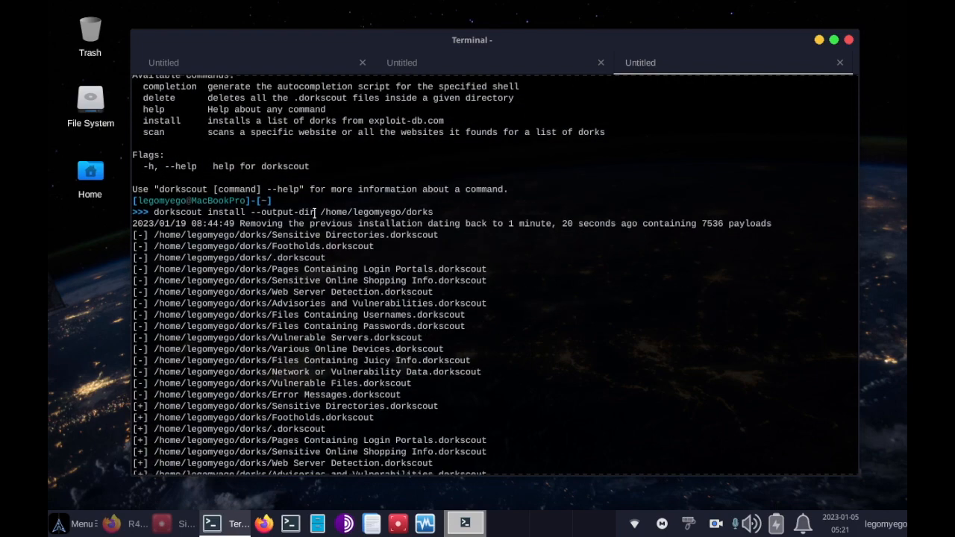
scroll(down, 3)
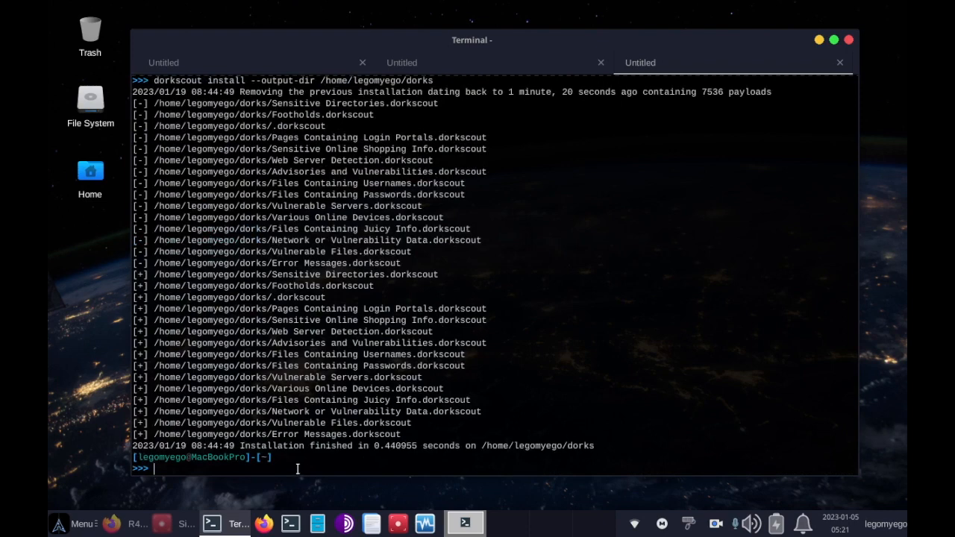
Step: Type a 'dorkscout scan -d=' command with the '/home/legomyego/dorks/Network or Vulnerability Data.dorkscout' path
text(do)
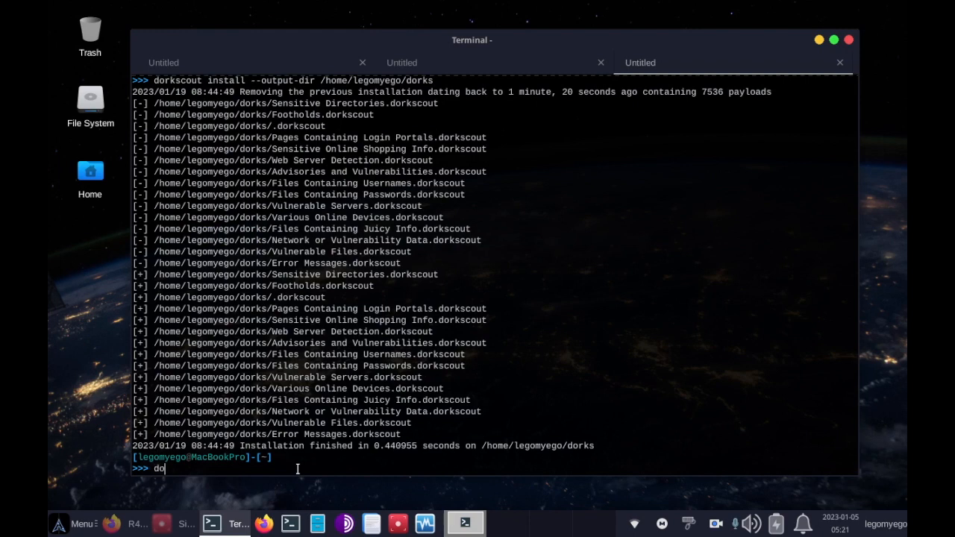
text(rkscout)
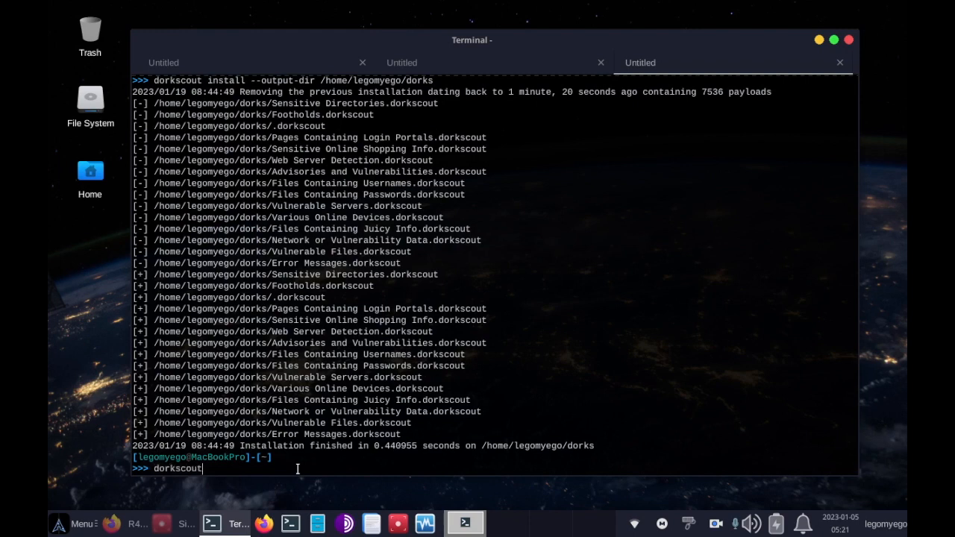
text(" ")
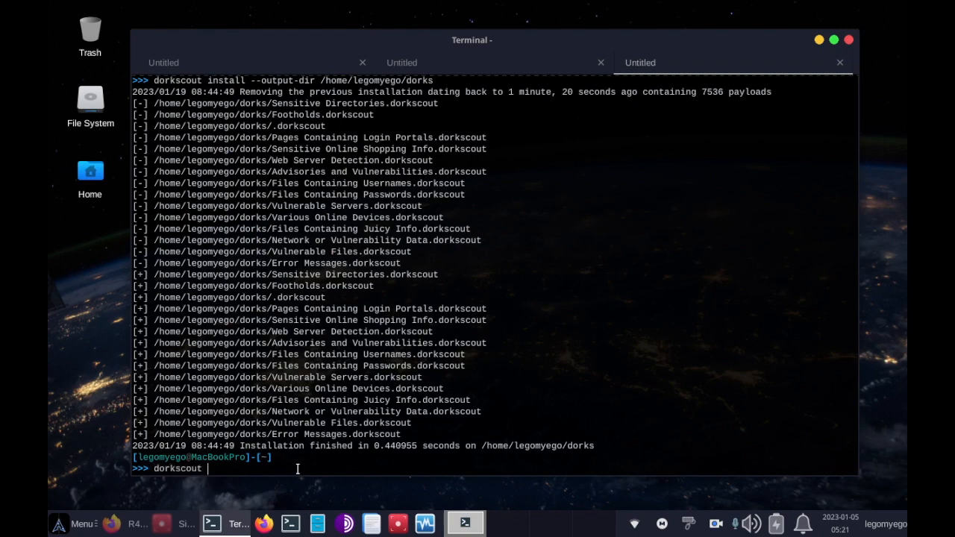
text(scan)
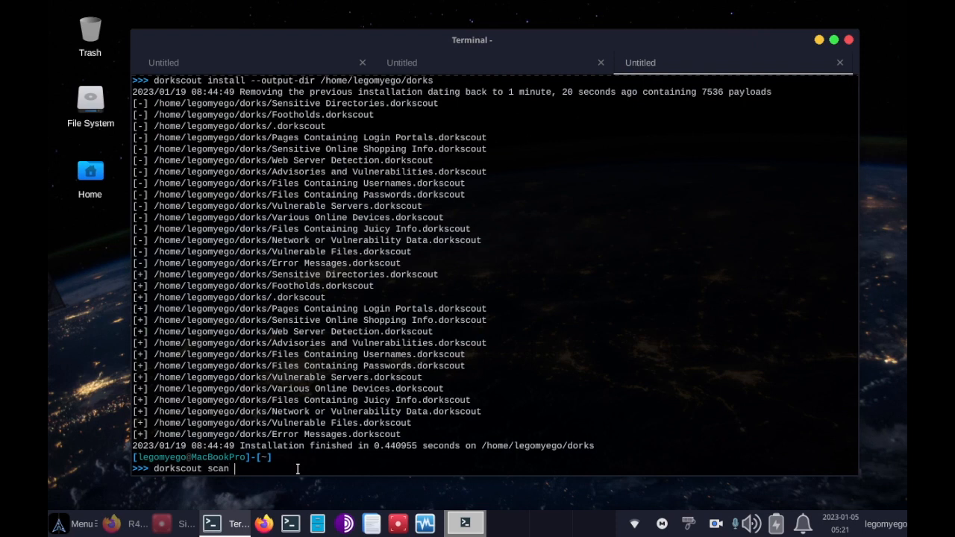
text(-d)
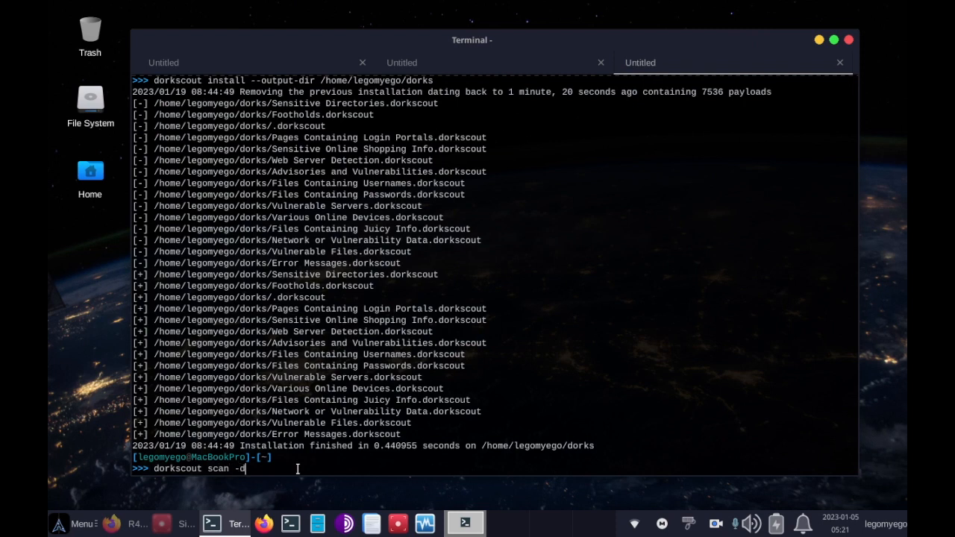
text(=)
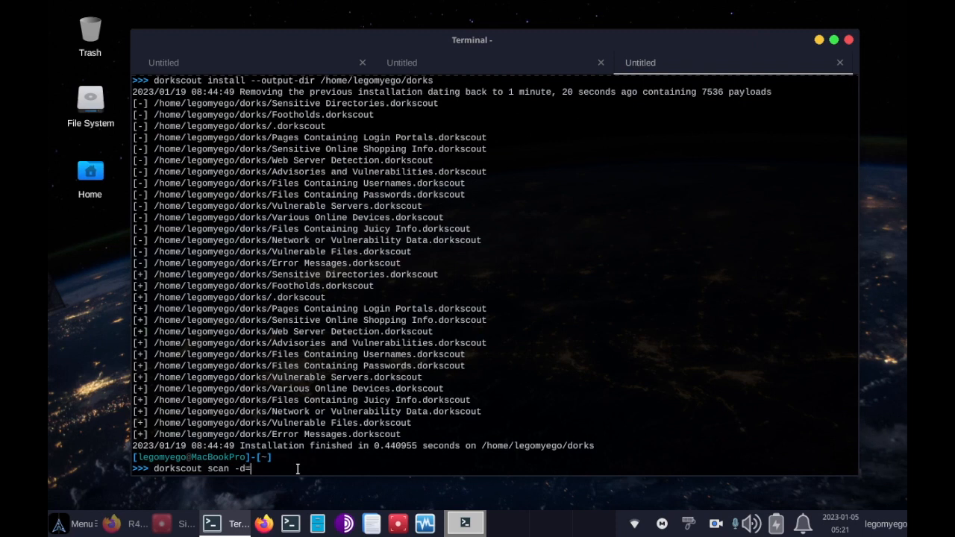
text("")
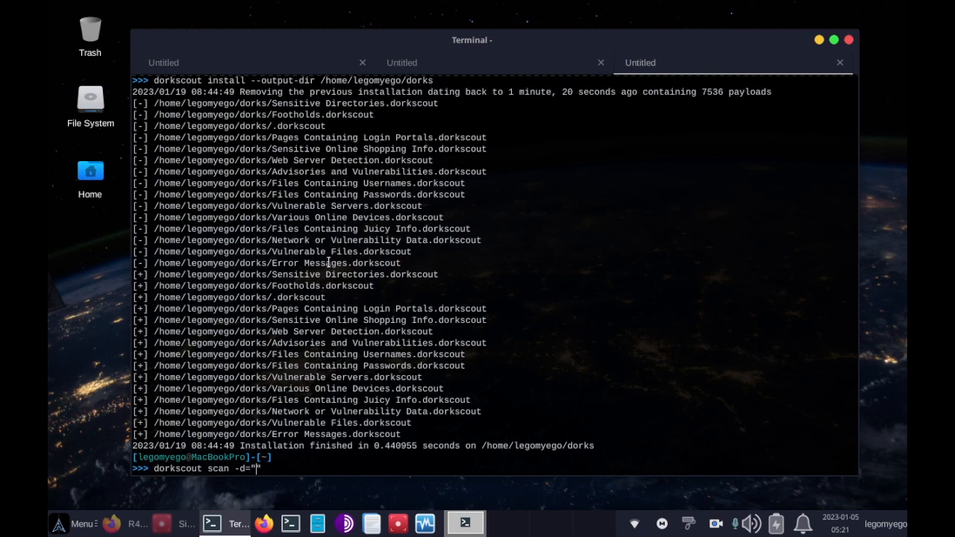
double_click(365, 240)
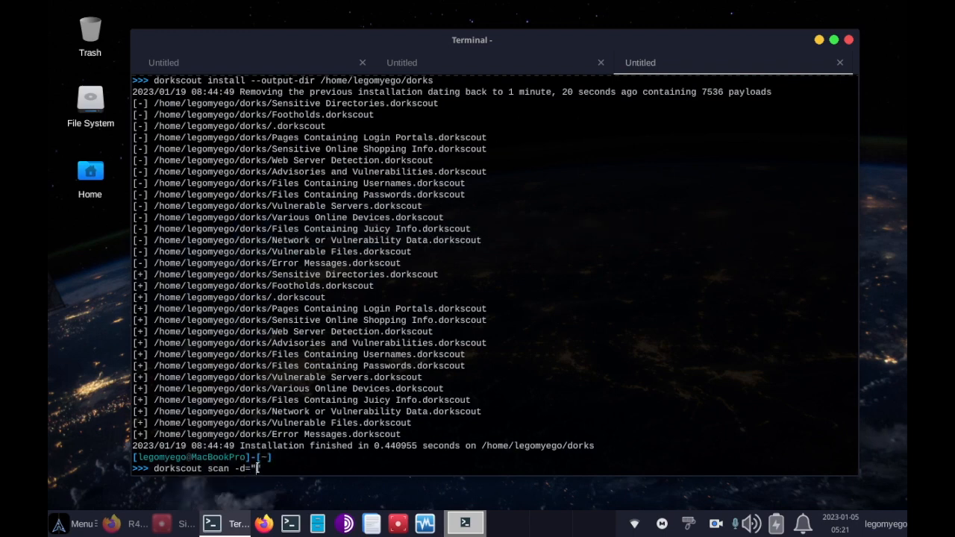
text(/home/legomyego/dorks/Network or Vulnerability Data.dorkscout)
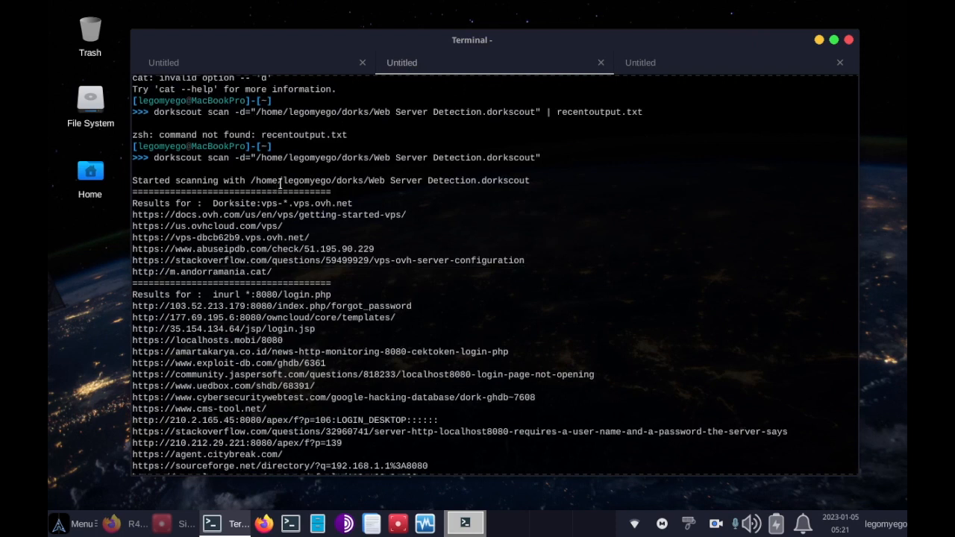
mouse_move(298, 167)
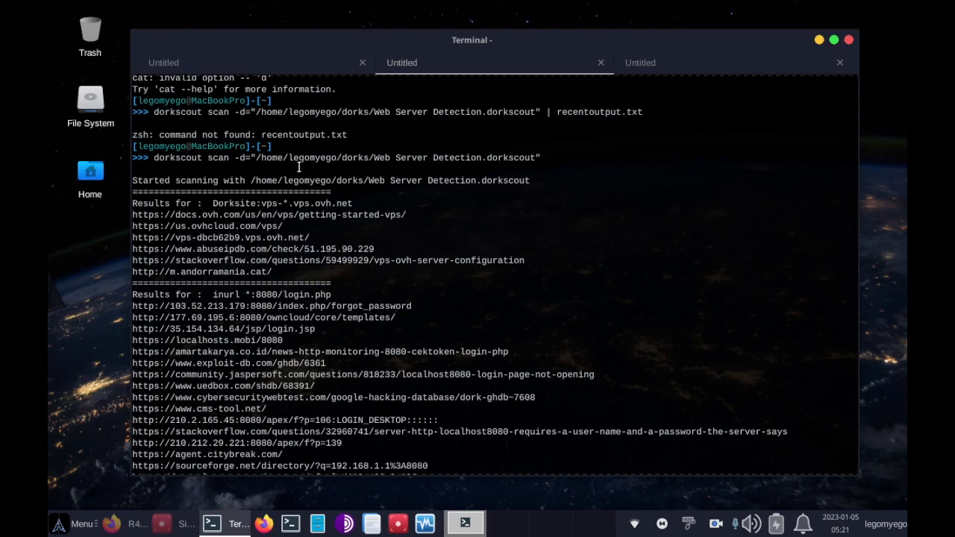
Step: Scroll through the URLs found by the Web Server Detection scan
scroll(down, 3)
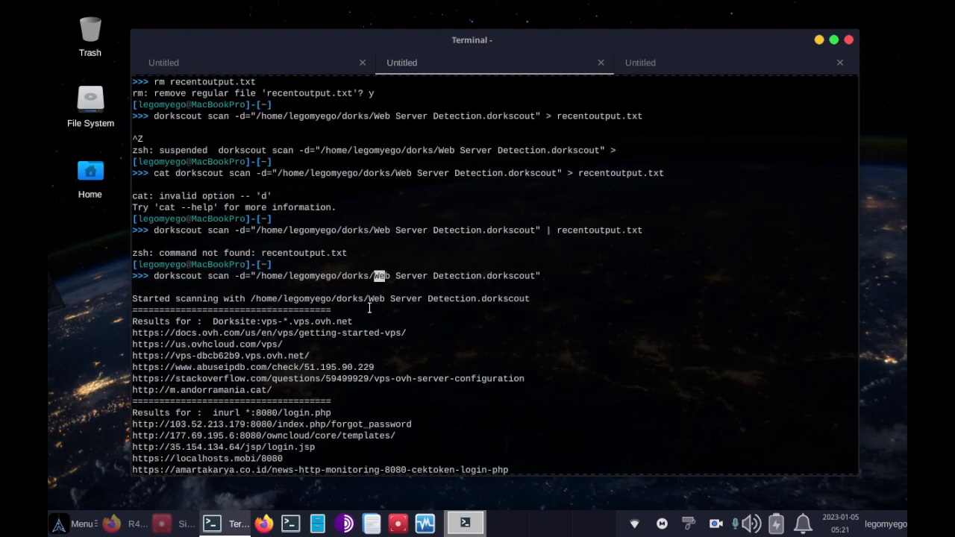
scroll(down, 3)
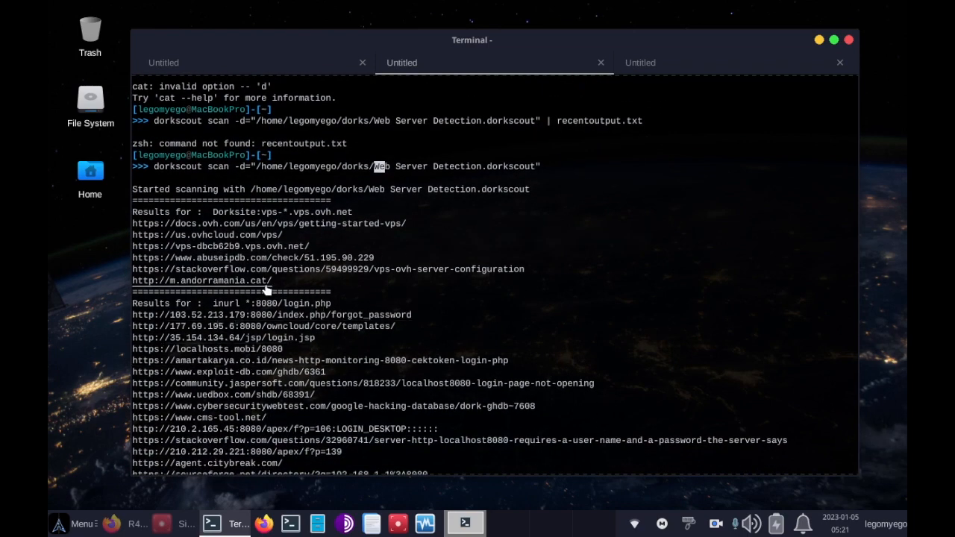
mouse_move(274, 297)
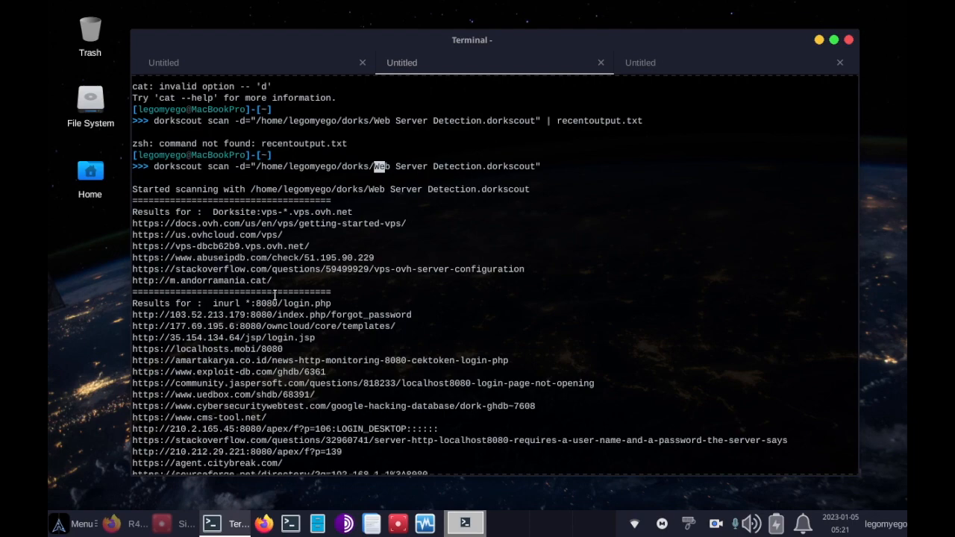
scroll(down, 3)
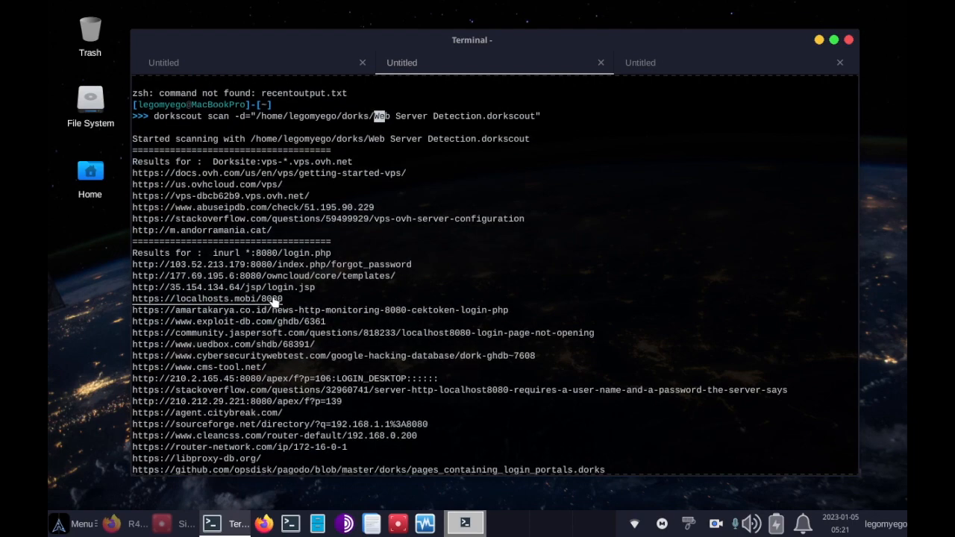
scroll(down, 3)
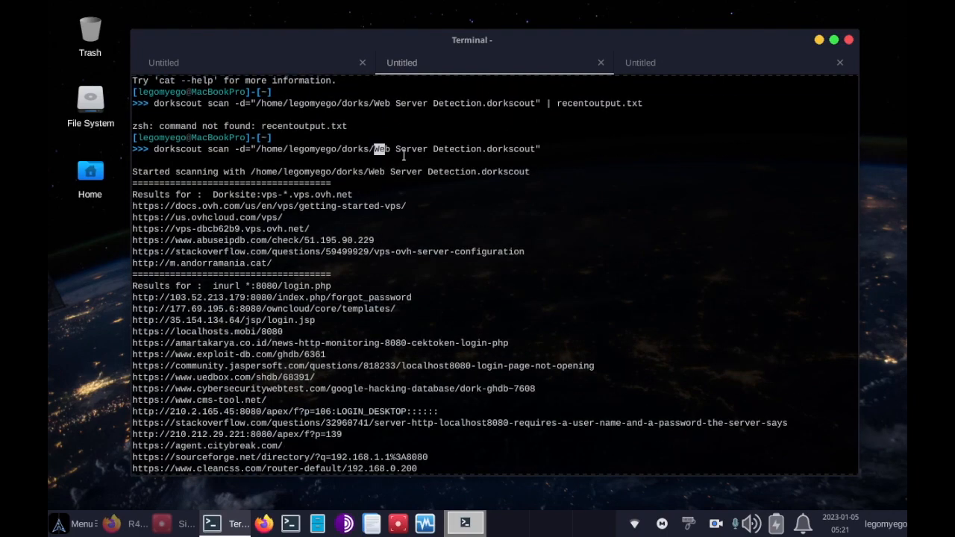
scroll(down, 3)
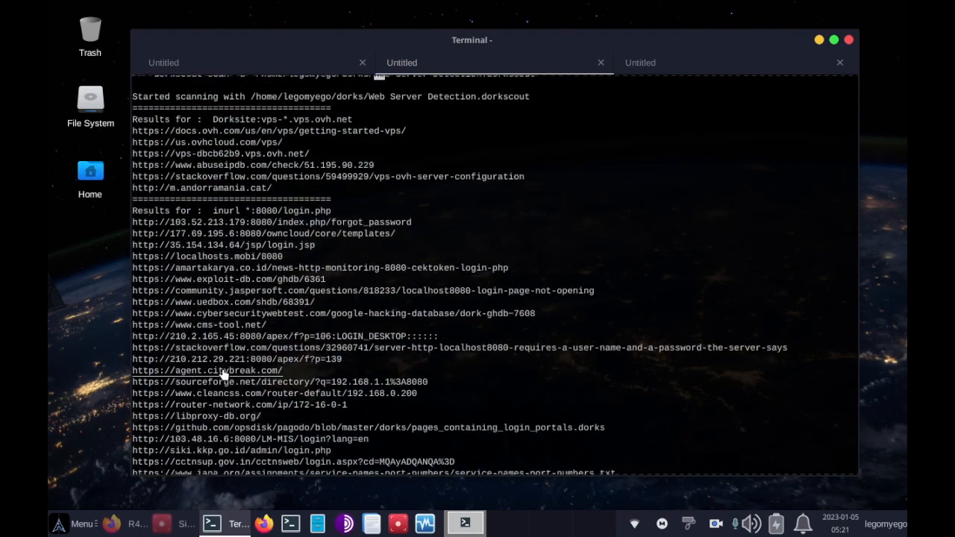
scroll(down, 3)
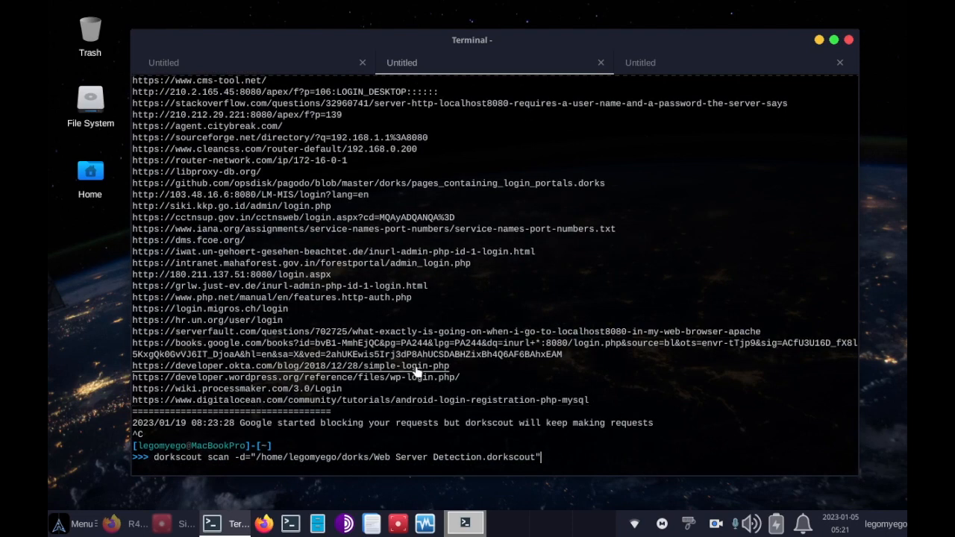
mouse_move(476, 446)
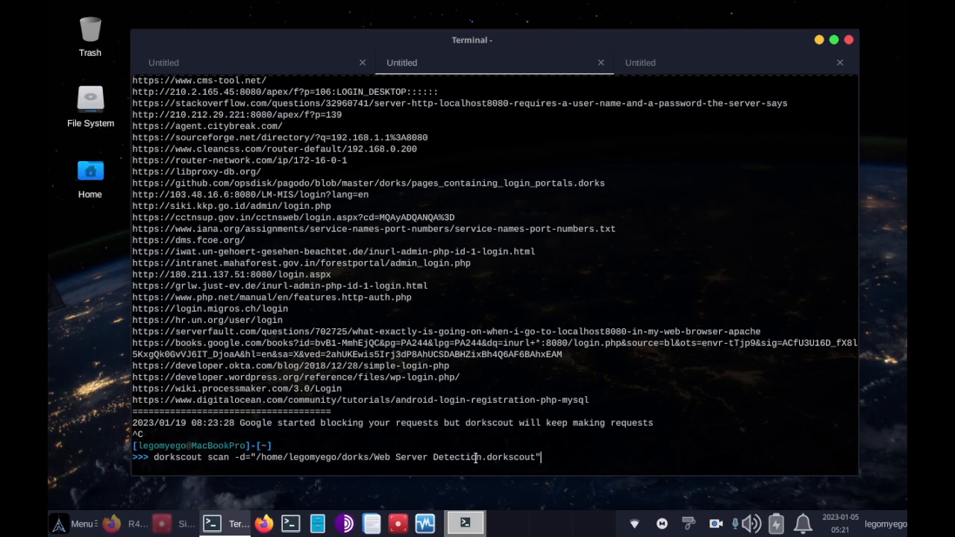
mouse_move(428, 390)
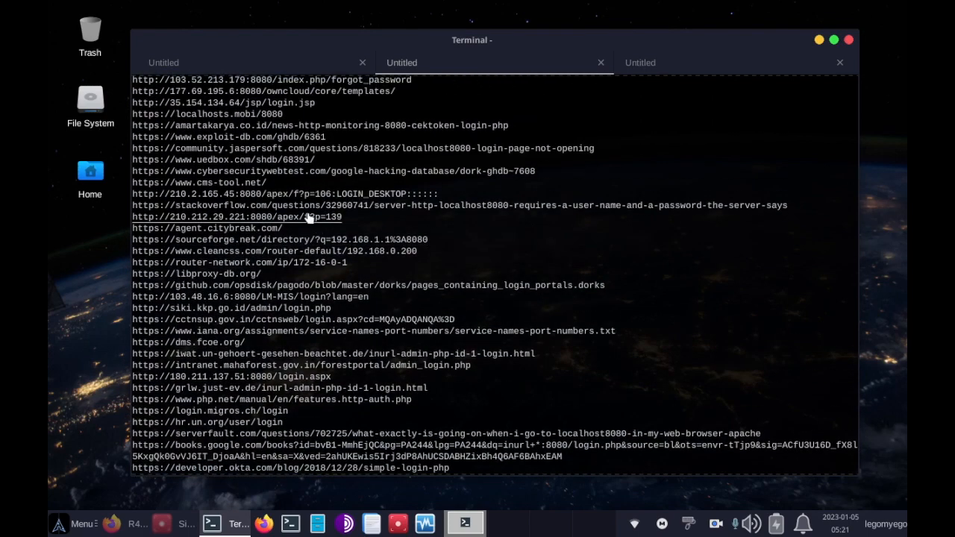
mouse_move(435, 217)
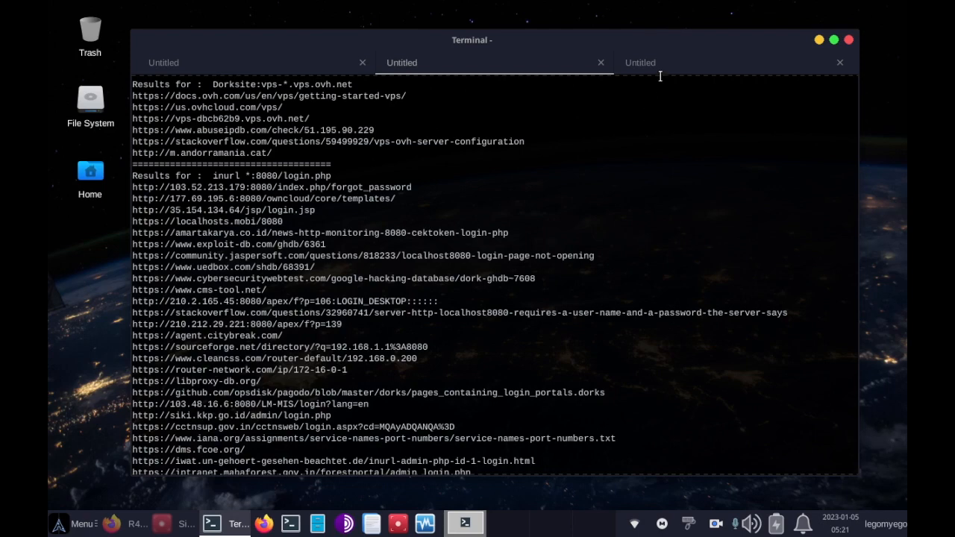
mouse_move(622, 125)
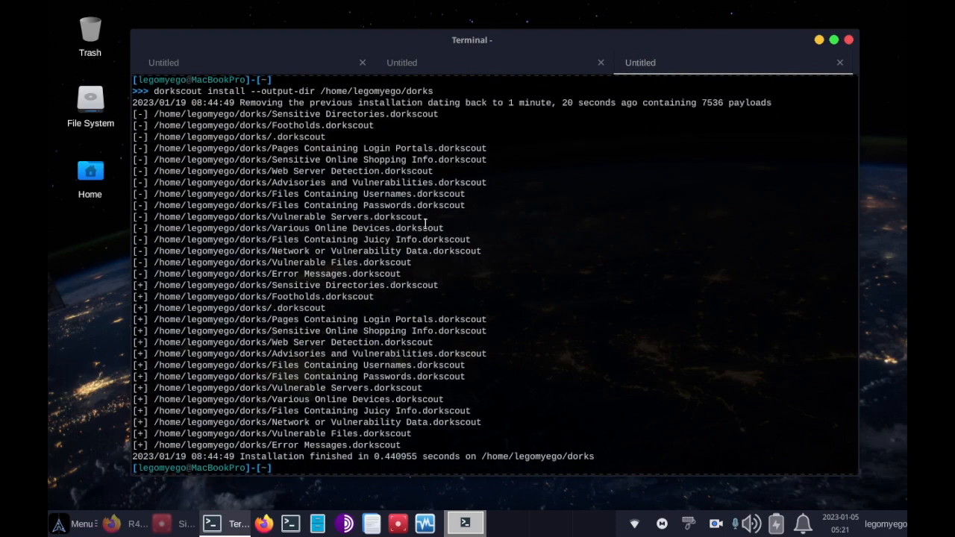
mouse_move(440, 259)
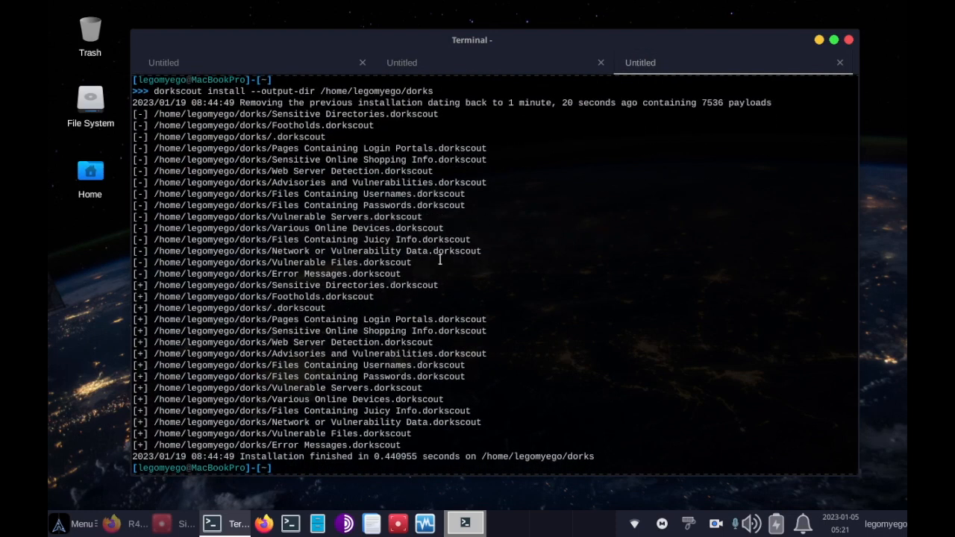